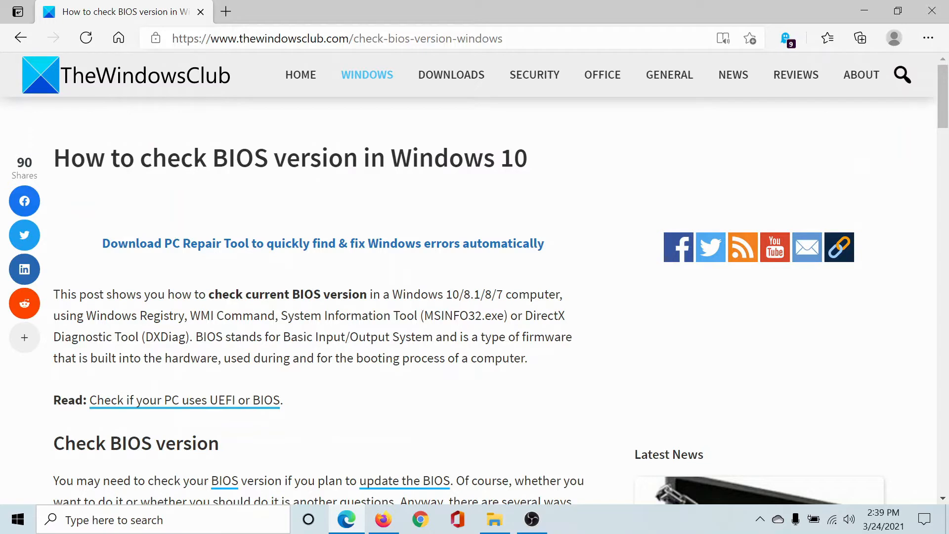
mouse_move(532, 168)
text(system)
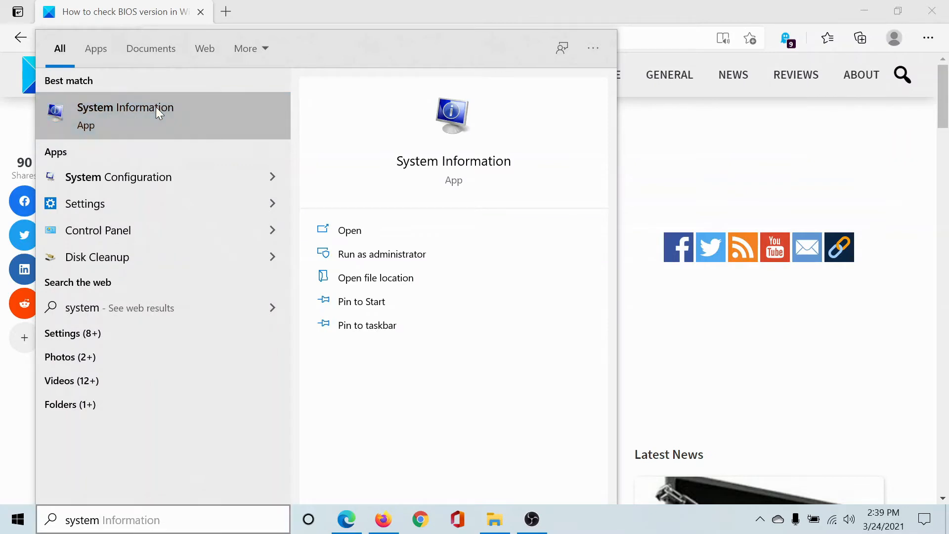
- Launch System Information from the taskbar search 'system information' best match
click(126, 117)
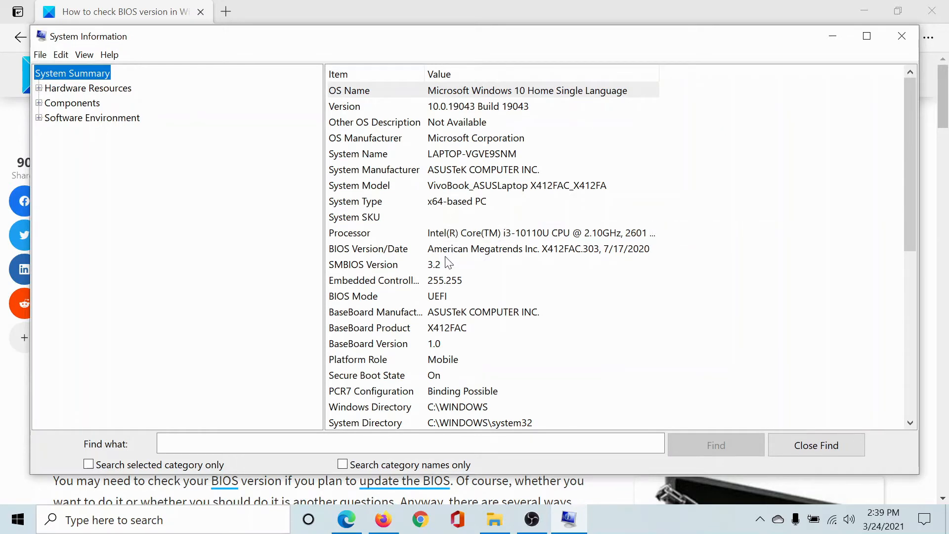
mouse_move(593, 254)
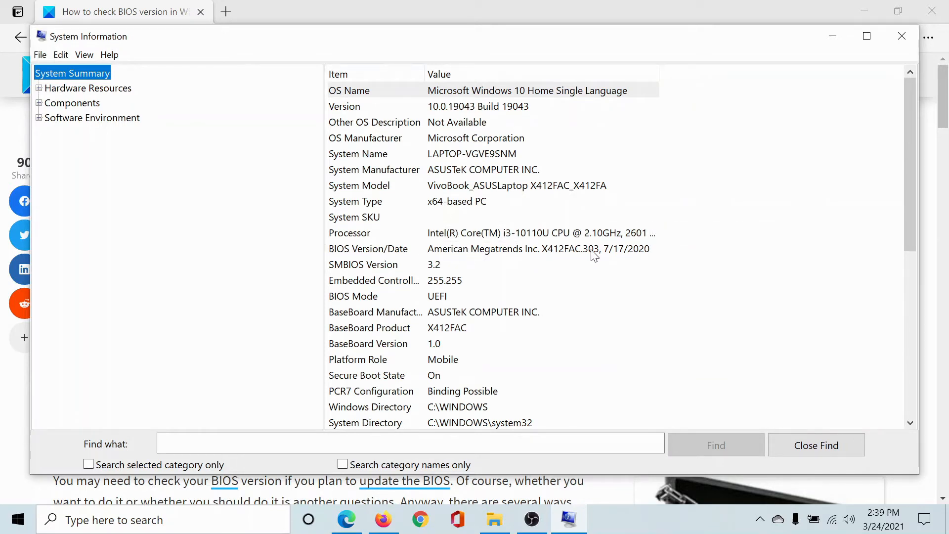
mouse_move(616, 255)
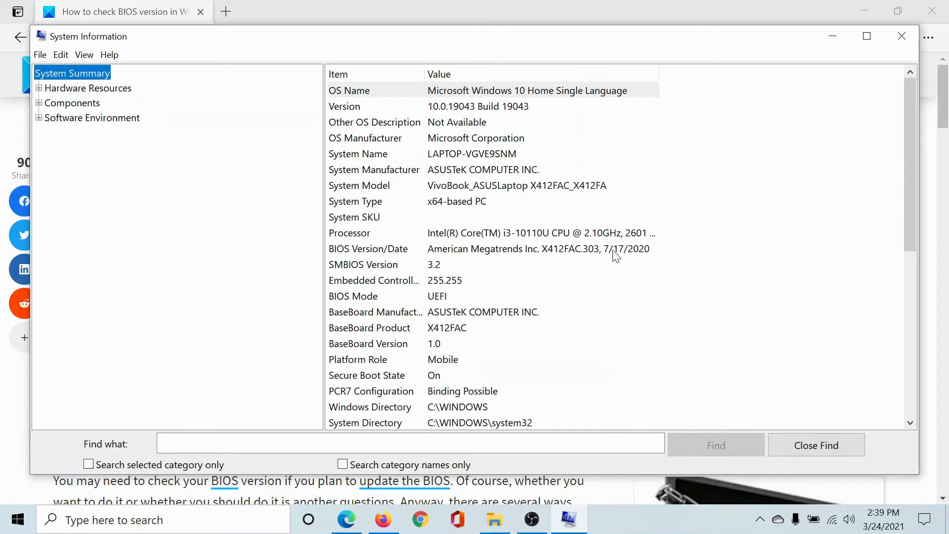
mouse_move(588, 259)
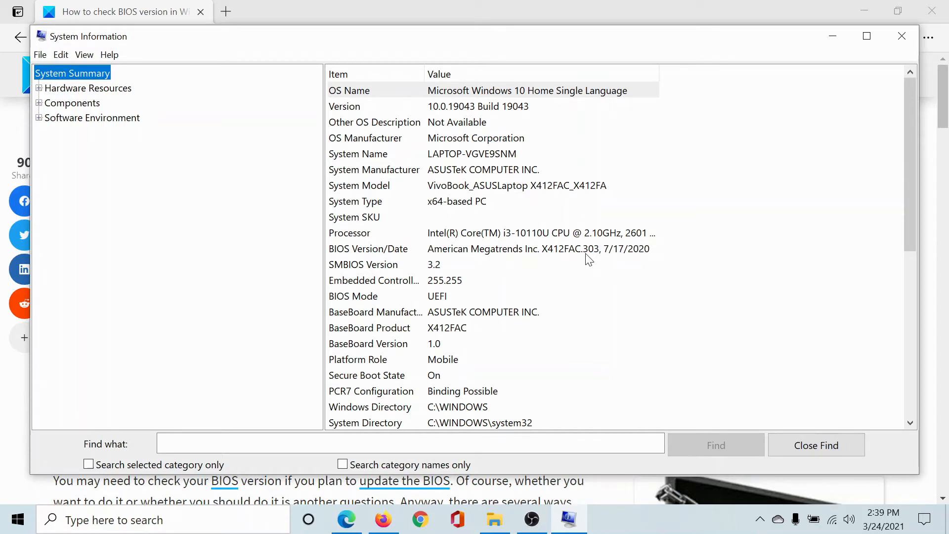
mouse_move(353, 265)
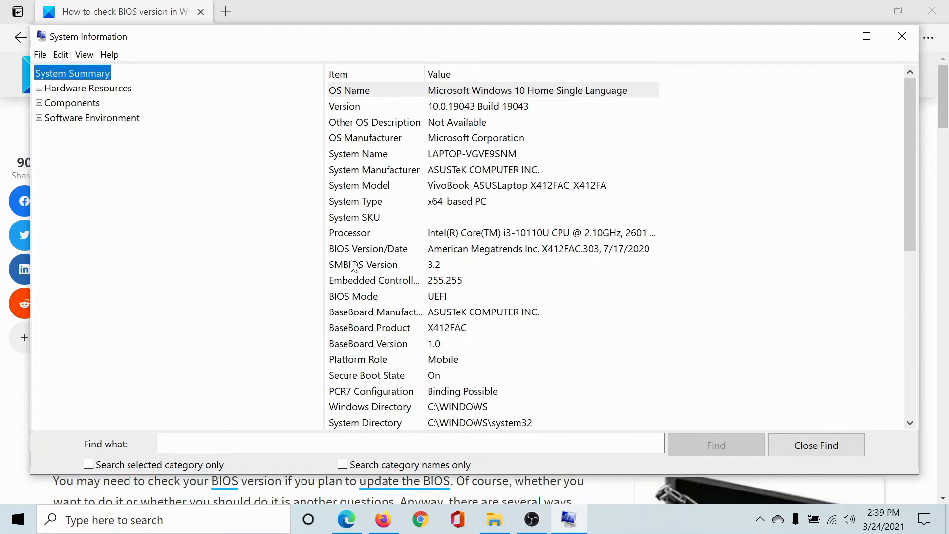
mouse_move(442, 269)
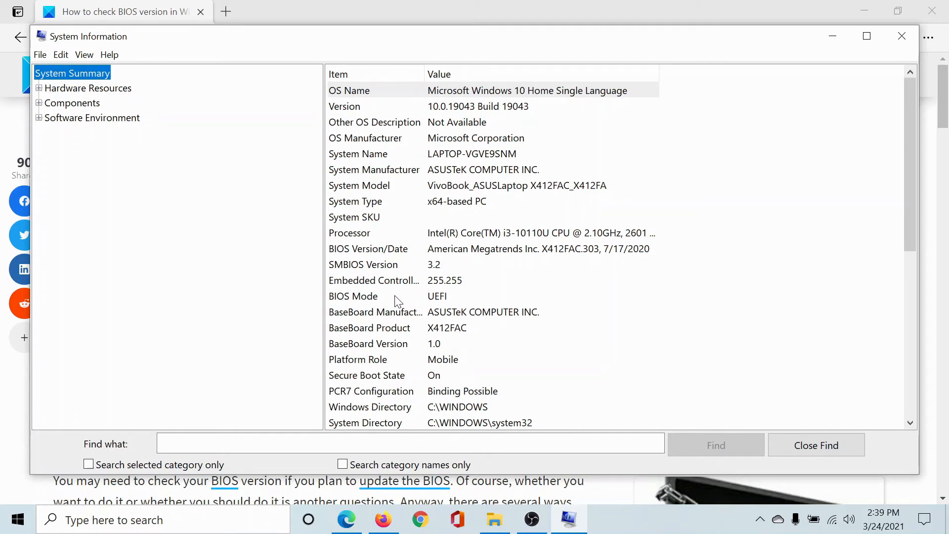
mouse_move(439, 303)
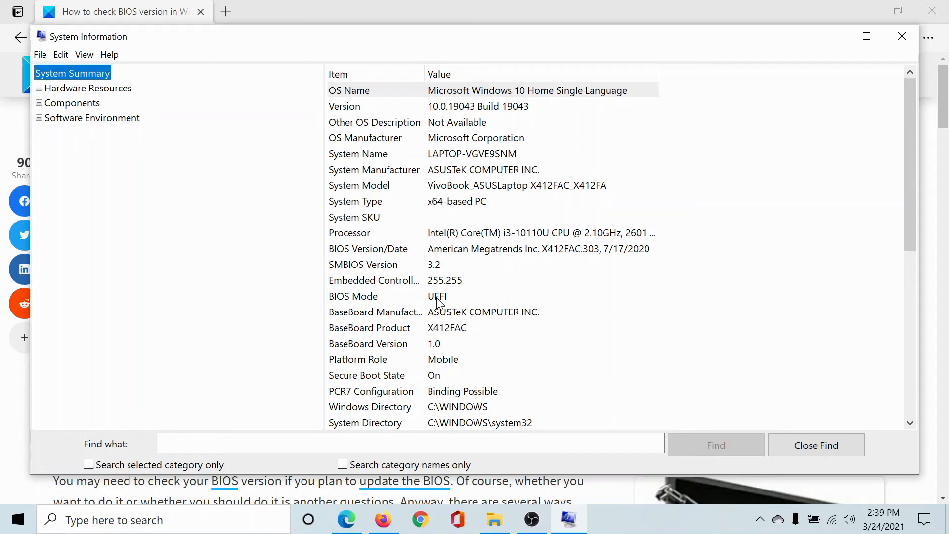
mouse_move(572, 236)
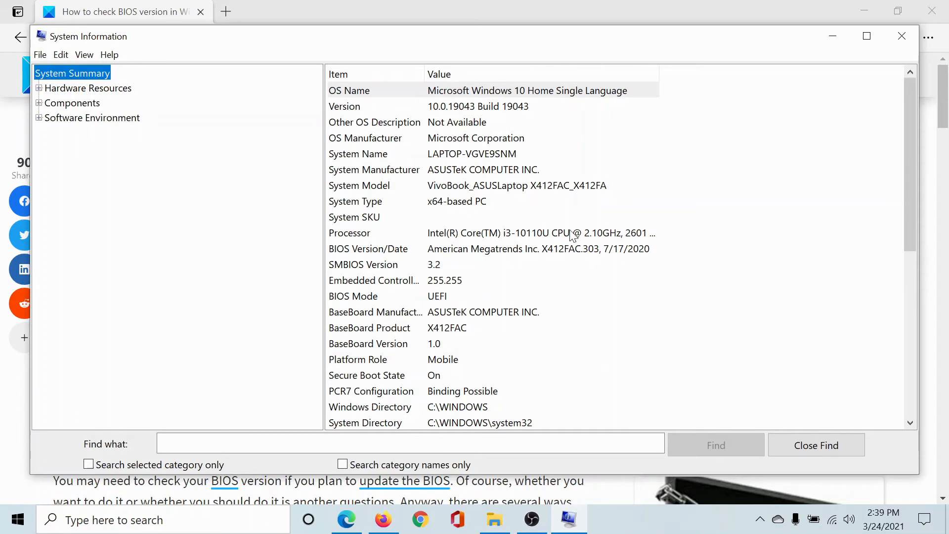